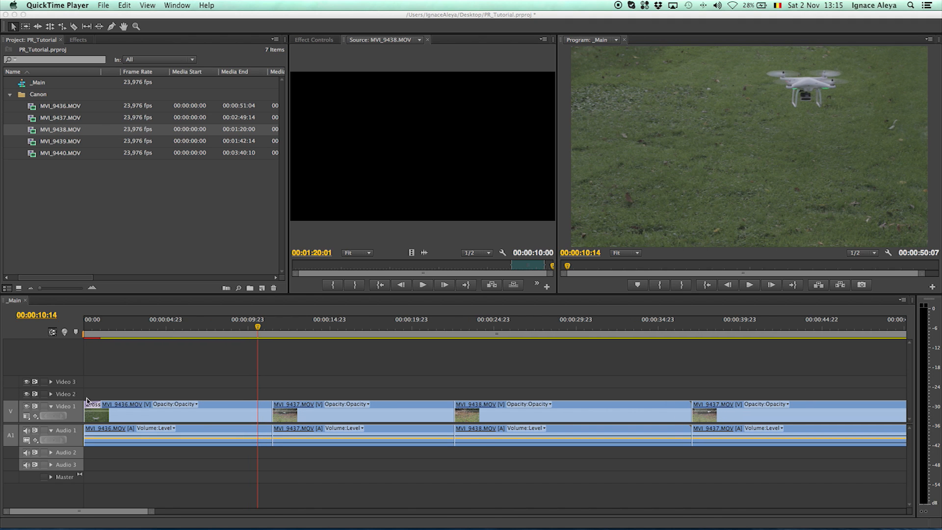
{"action": "mouse_move", "coordinate": [136, 410]}
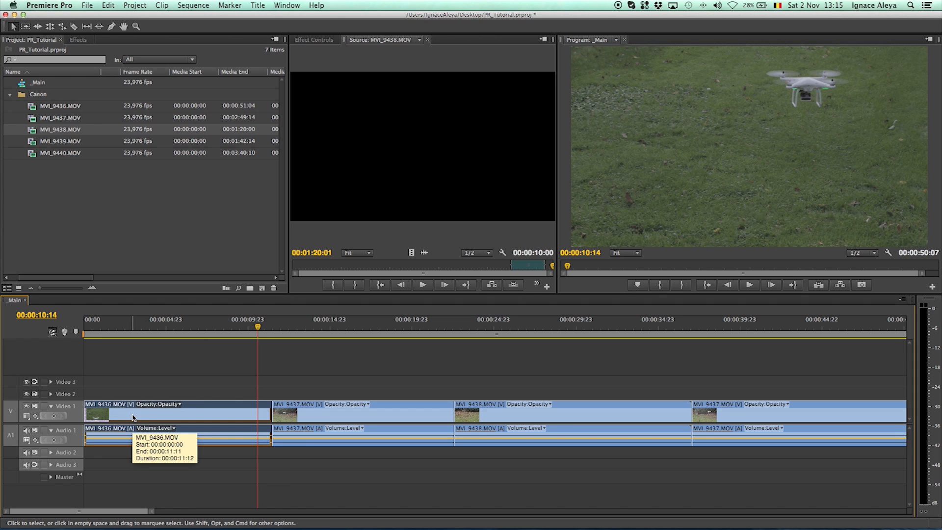
{"action": "mouse_move", "coordinate": [133, 418]}
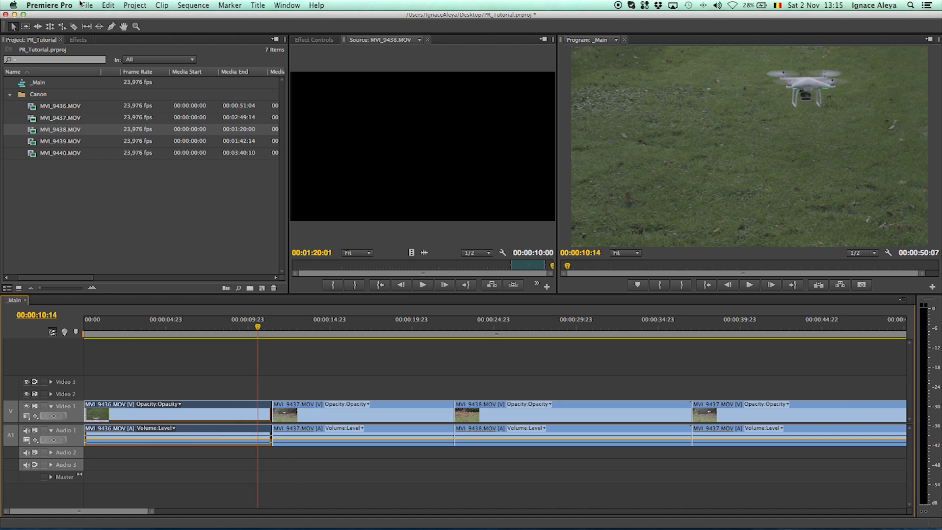
- Show the Effects list, browse the Wipe folder, and expand Video Transitions > Dissolve
{"action": "left_click", "coordinate": [77, 40]}
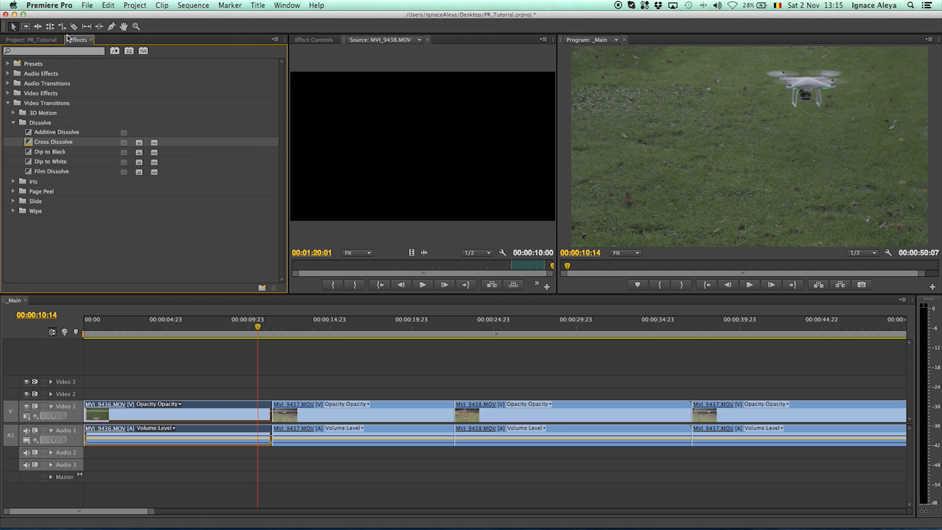
{"action": "mouse_move", "coordinate": [7, 105]}
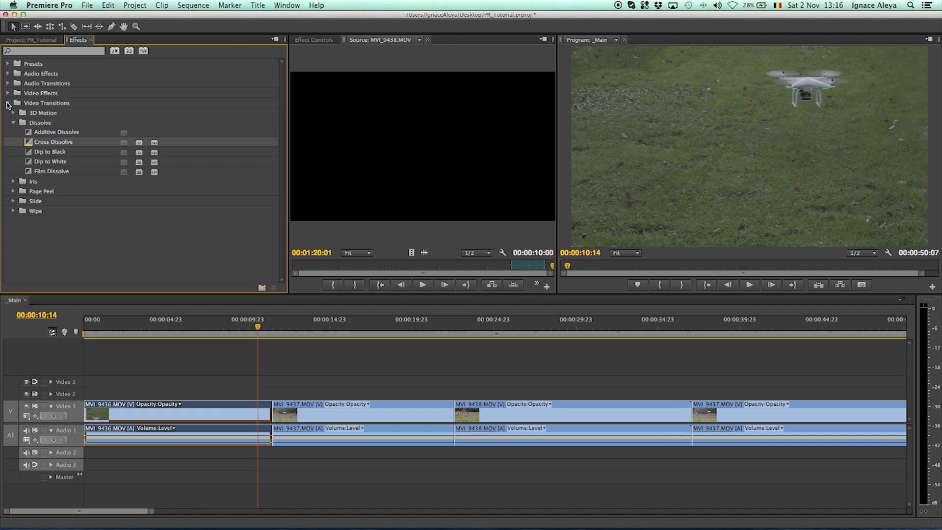
{"action": "left_click", "coordinate": [14, 123]}
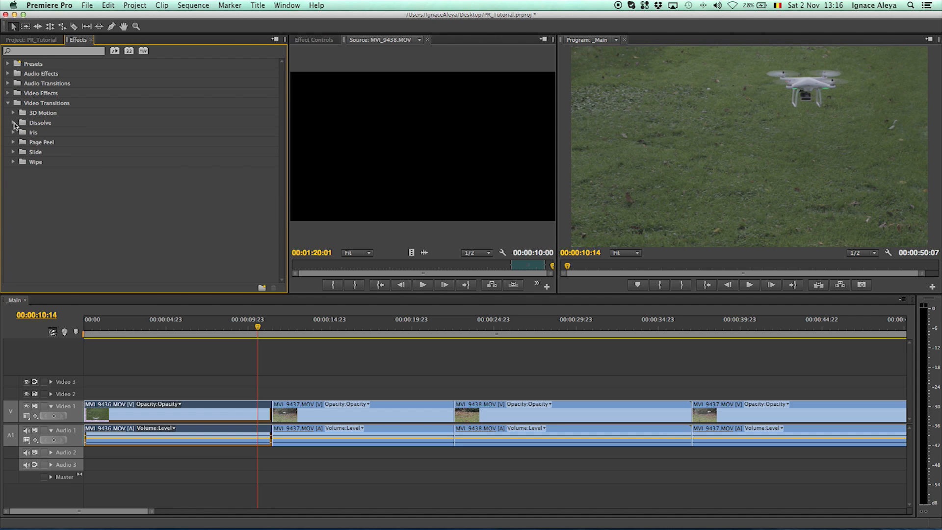
{"action": "left_click", "coordinate": [13, 162]}
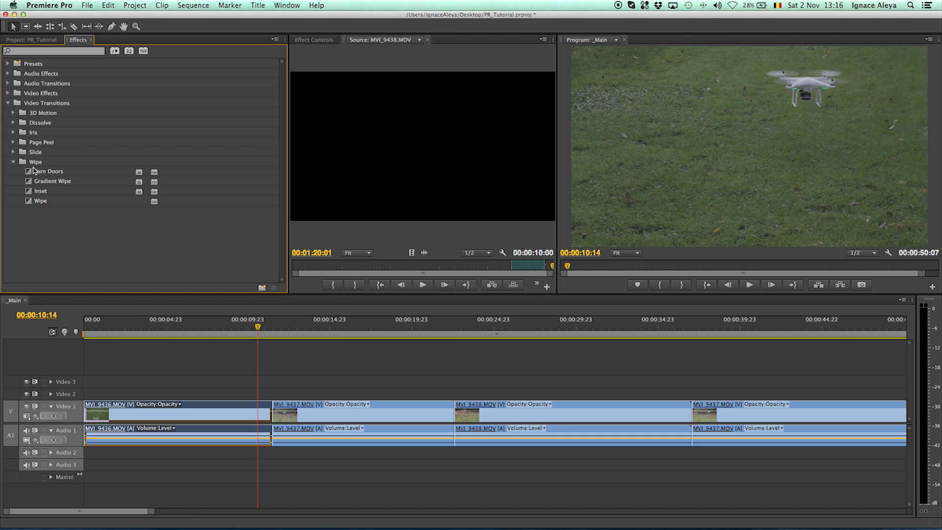
{"action": "left_click", "coordinate": [13, 161]}
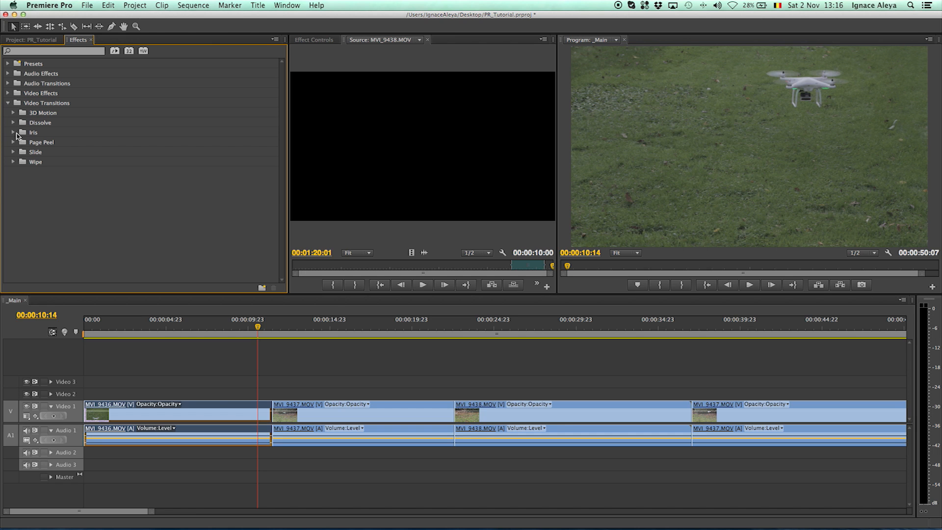
{"action": "left_click", "coordinate": [13, 123]}
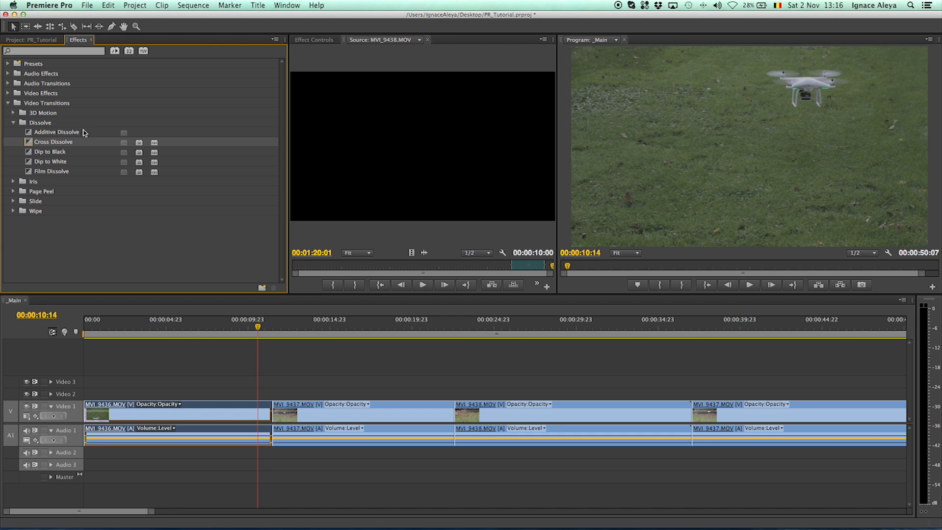
{"action": "mouse_move", "coordinate": [51, 147]}
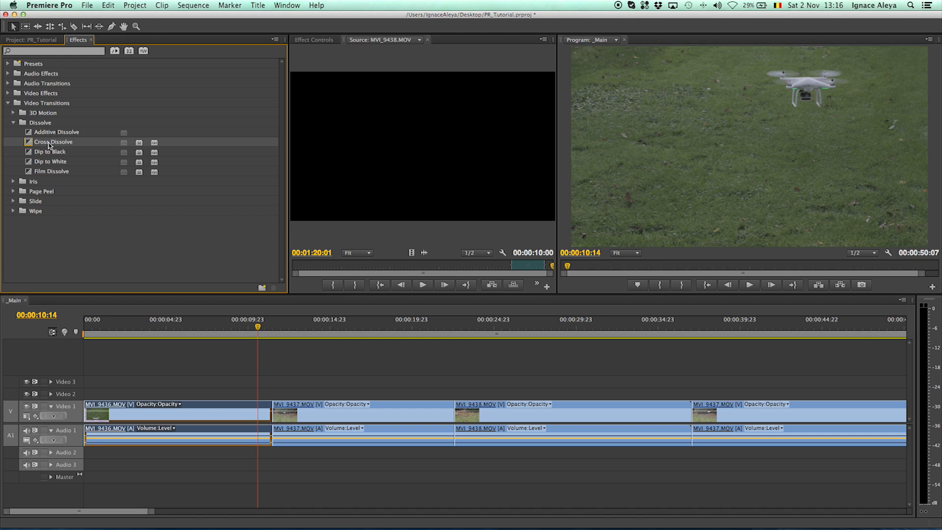
{"action": "mouse_move", "coordinate": [32, 201]}
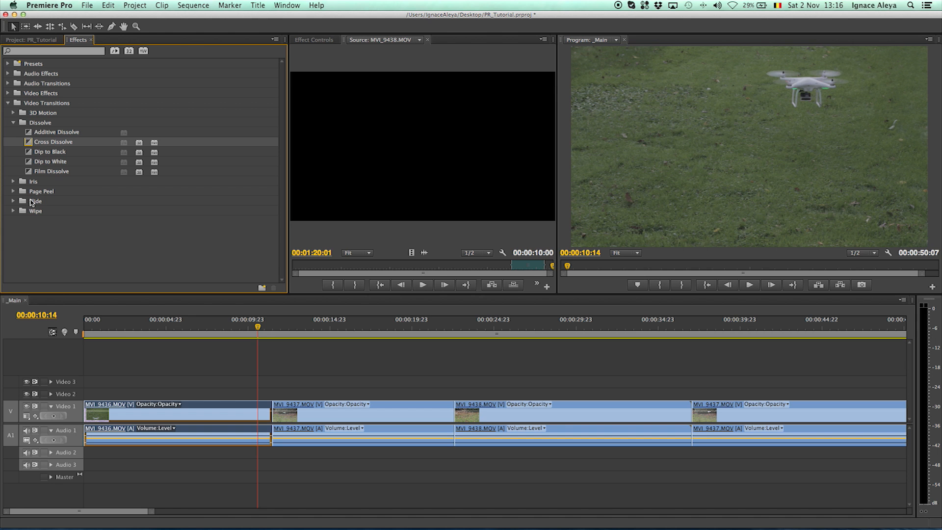
{"action": "left_click", "coordinate": [273, 328]}
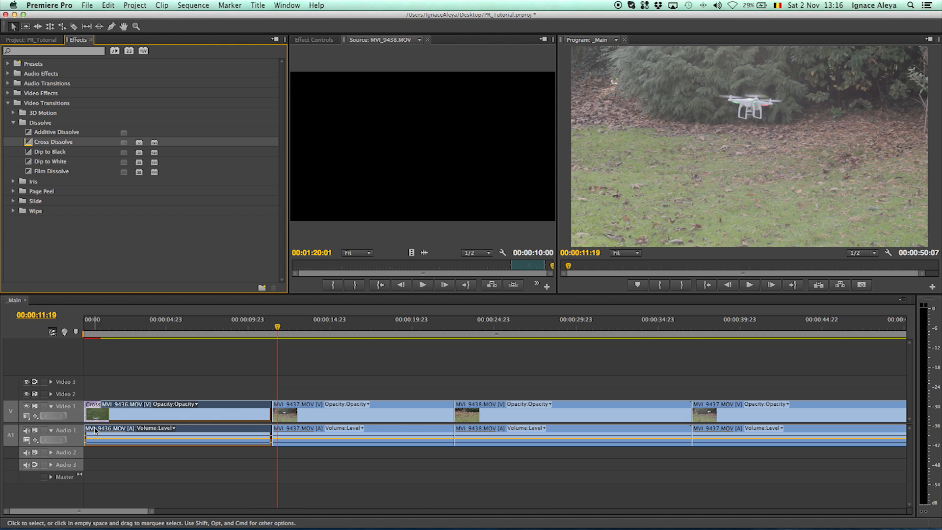
- Return the playhead to 0 and play the MVI_9436 Cross Dissolve fade-in
{"action": "left_click", "coordinate": [83, 329]}
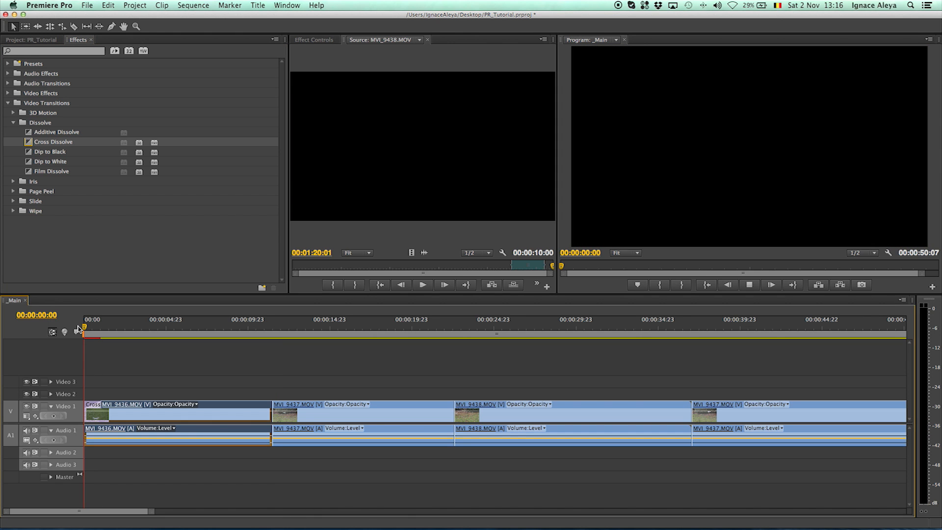
{"action": "left_click", "coordinate": [96, 337]}
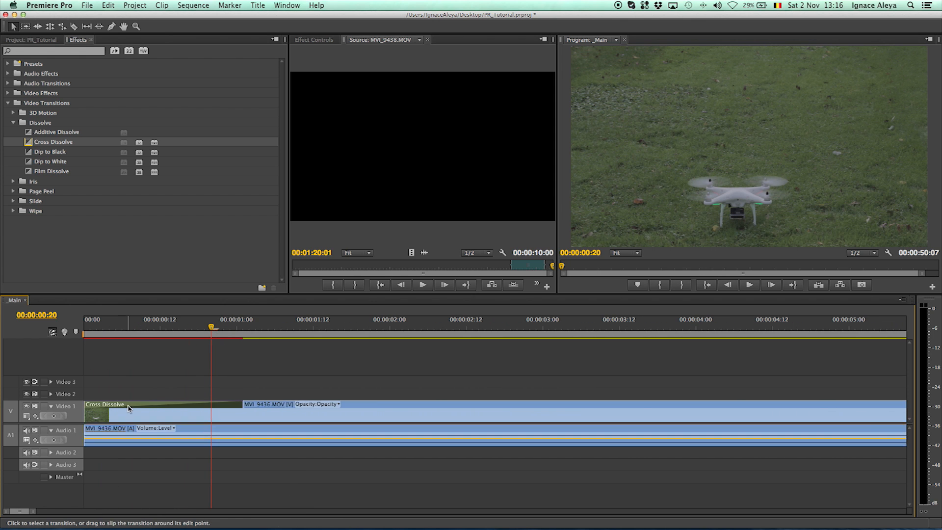
{"action": "mouse_move", "coordinate": [243, 403]}
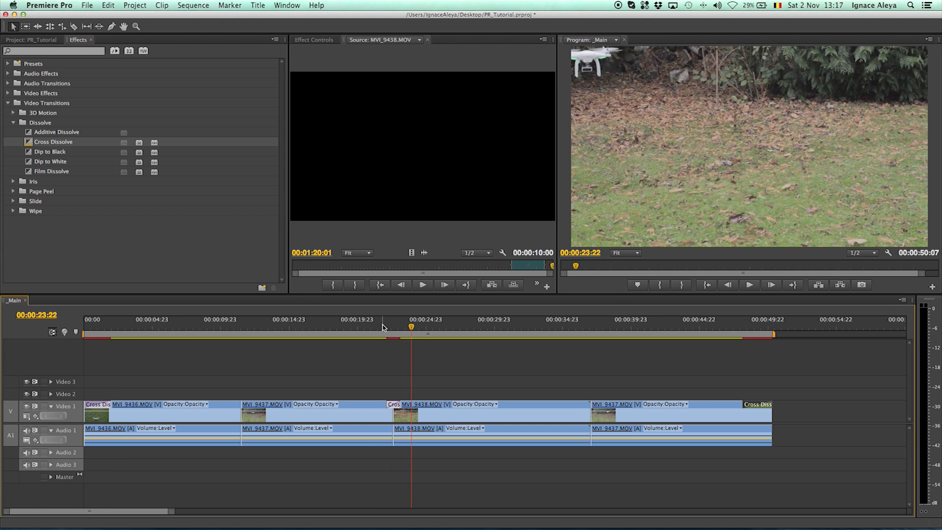
{"action": "mouse_move", "coordinate": [388, 404]}
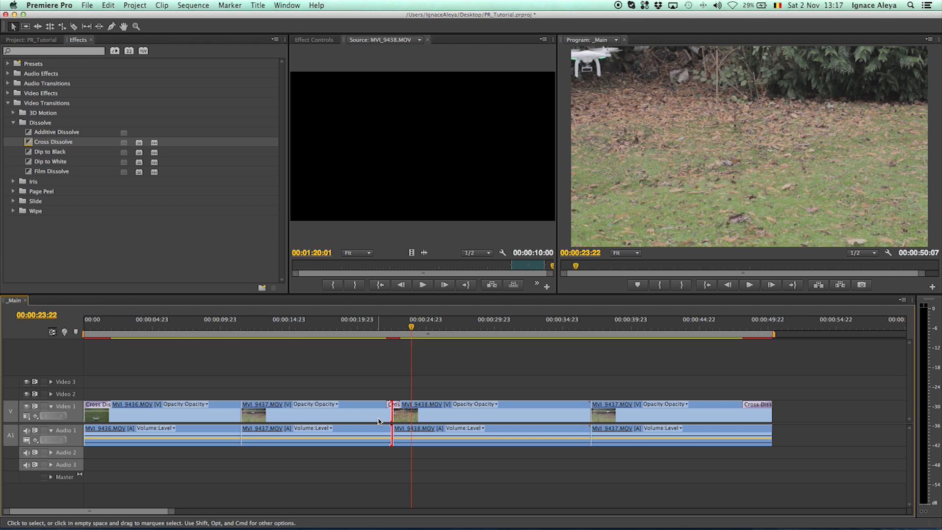
{"action": "mouse_move", "coordinate": [387, 407]}
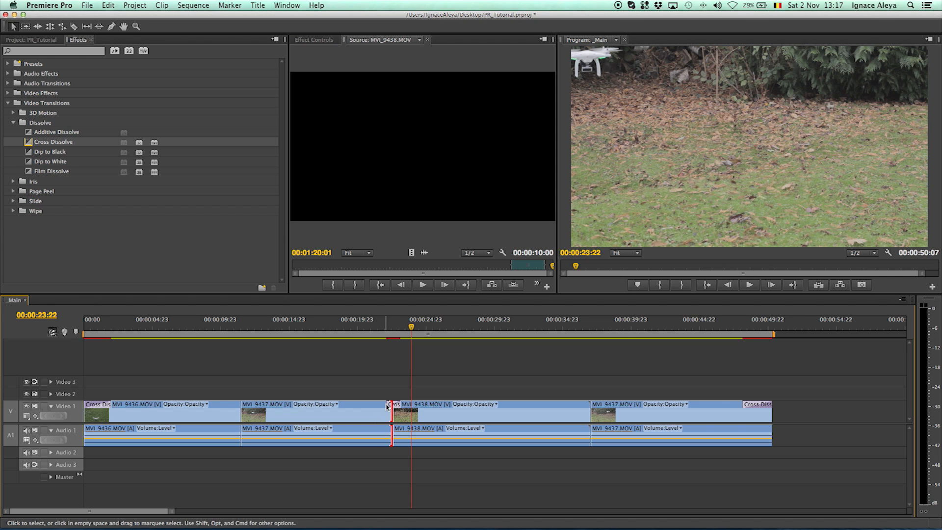
{"action": "mouse_move", "coordinate": [388, 404]}
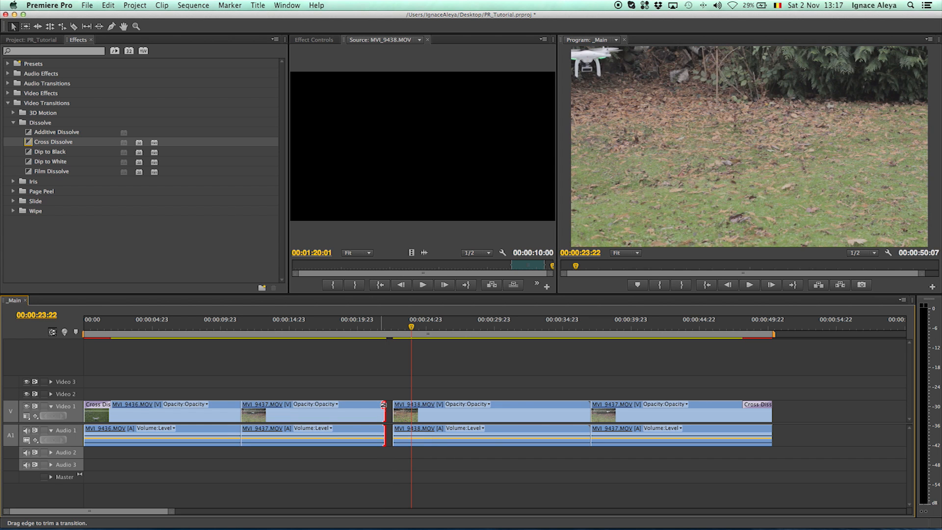
{"action": "mouse_move", "coordinate": [385, 415]}
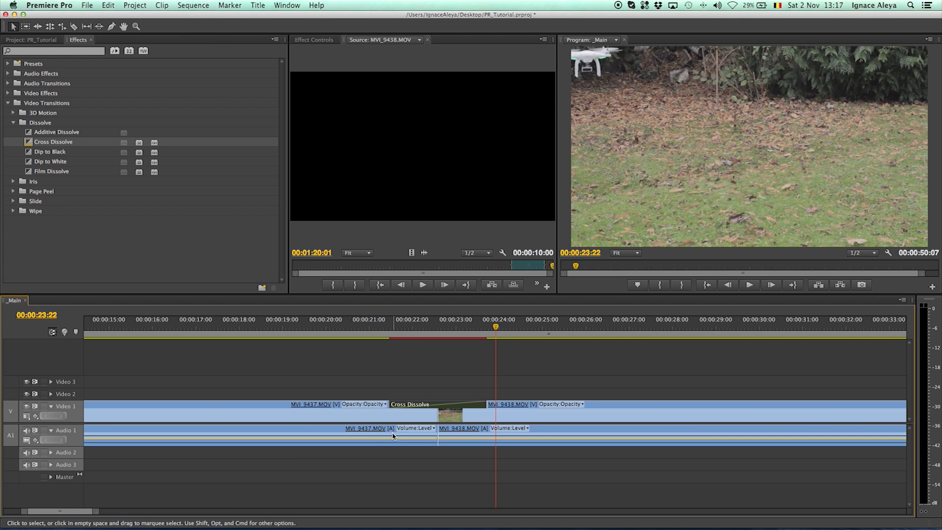
- Place Cross Dissolves between MVI_9437 and MVI_9438 and at the last clip's end
{"action": "left_click", "coordinate": [385, 335]}
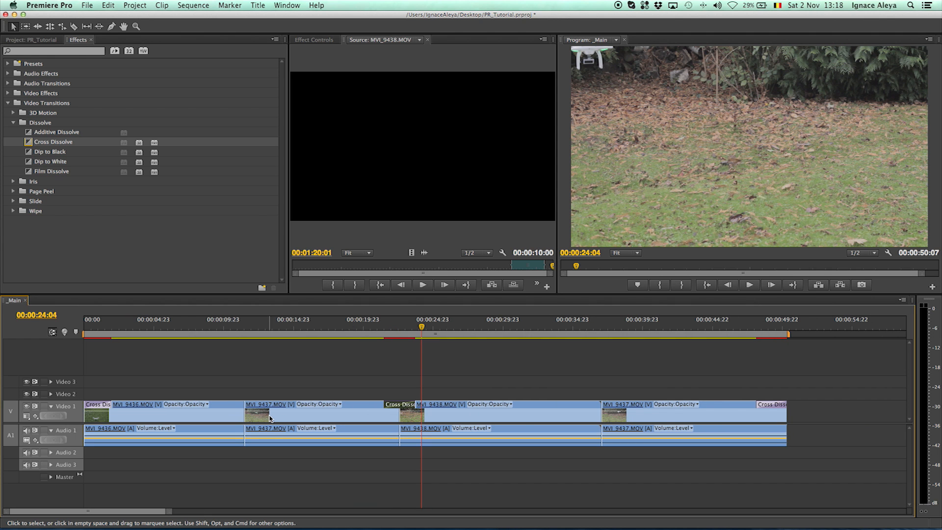
{"action": "left_click", "coordinate": [388, 327]}
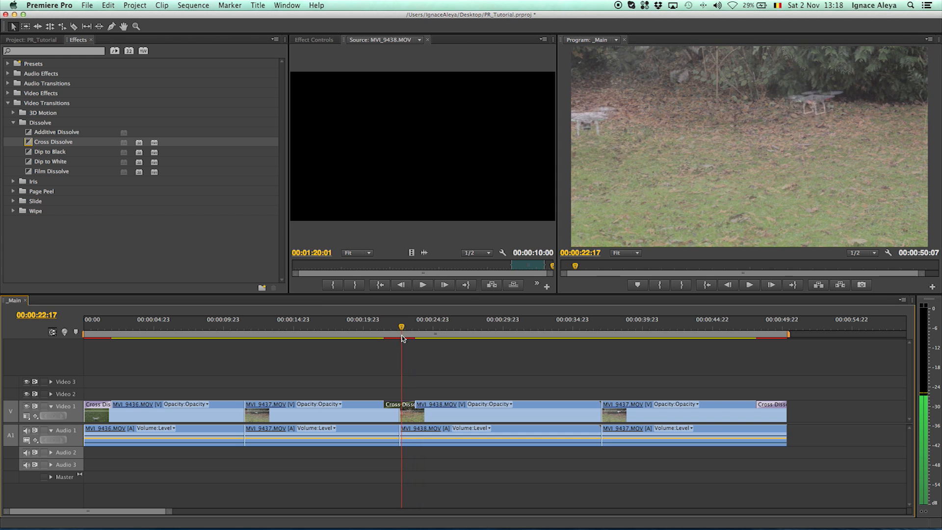
{"action": "mouse_move", "coordinate": [415, 419]}
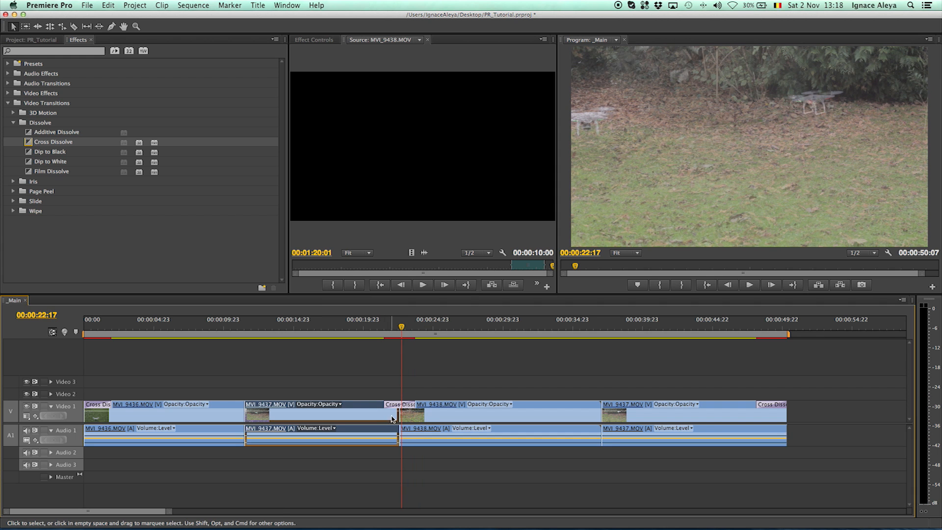
{"action": "mouse_move", "coordinate": [450, 418]}
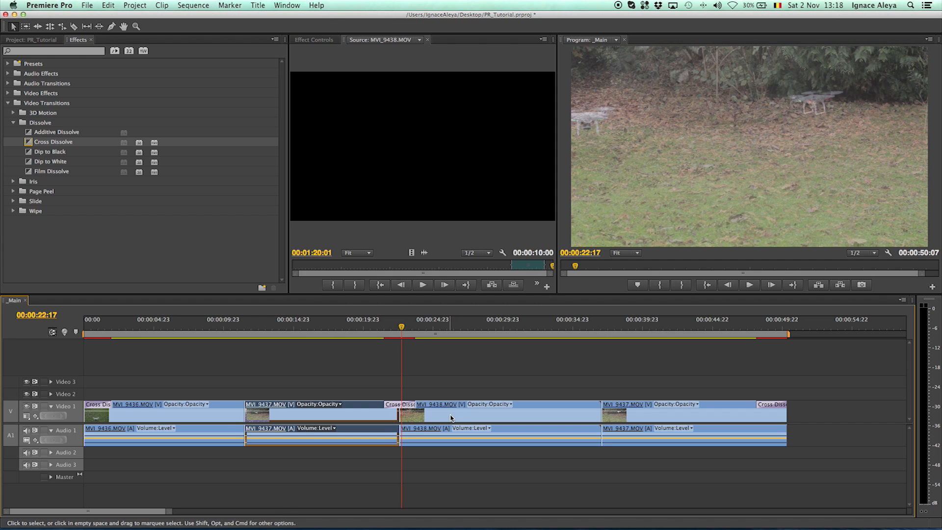
{"action": "left_click", "coordinate": [402, 409]}
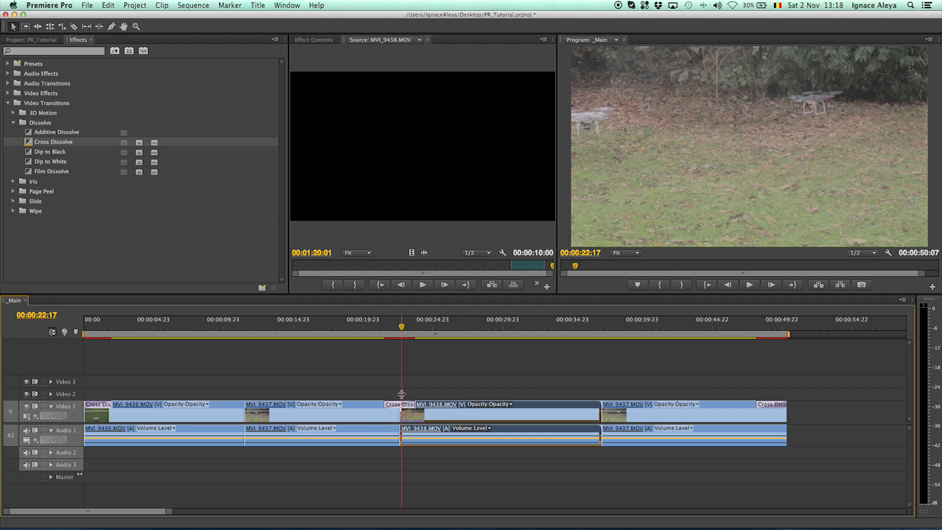
{"action": "left_click", "coordinate": [319, 417]}
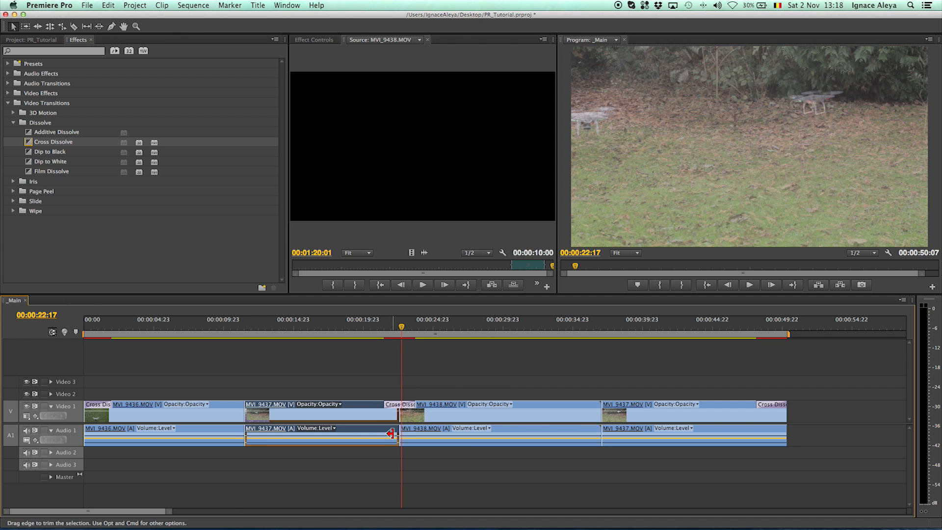
{"action": "mouse_move", "coordinate": [395, 444]}
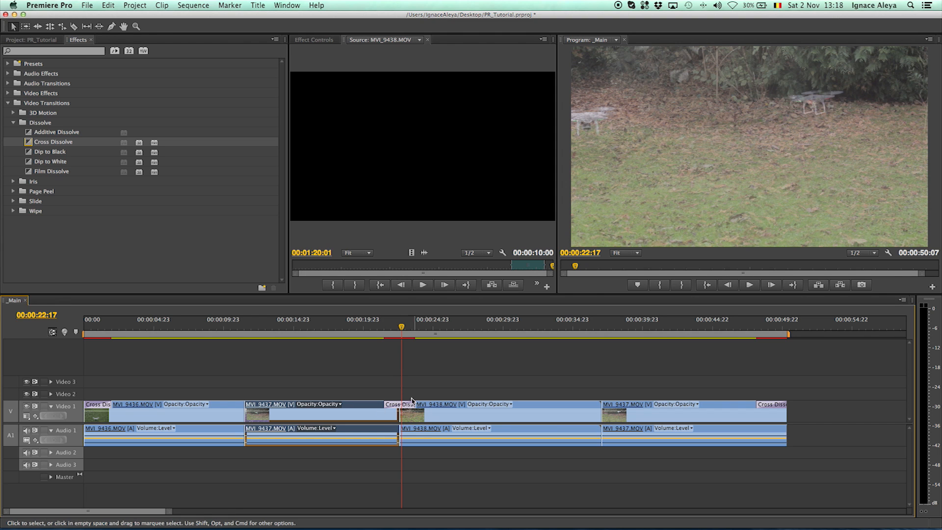
{"action": "mouse_move", "coordinate": [404, 414]}
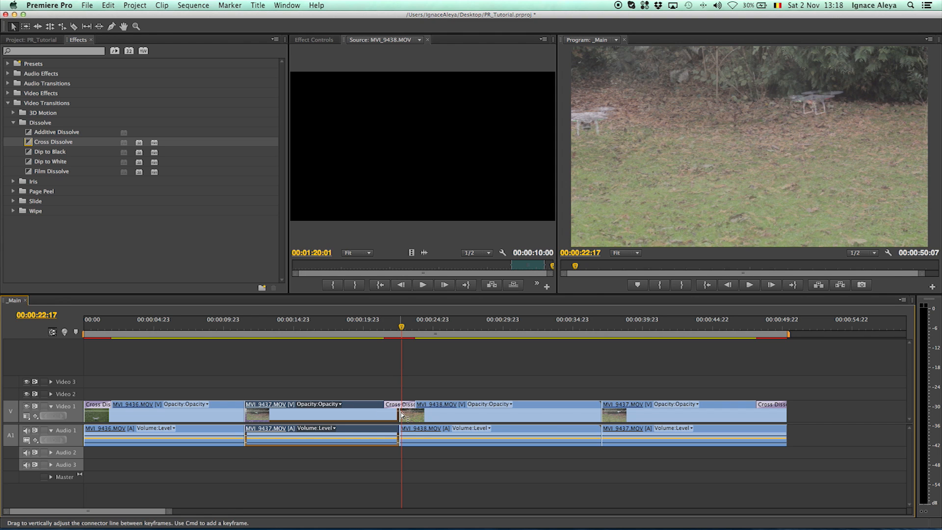
{"action": "mouse_move", "coordinate": [407, 418]}
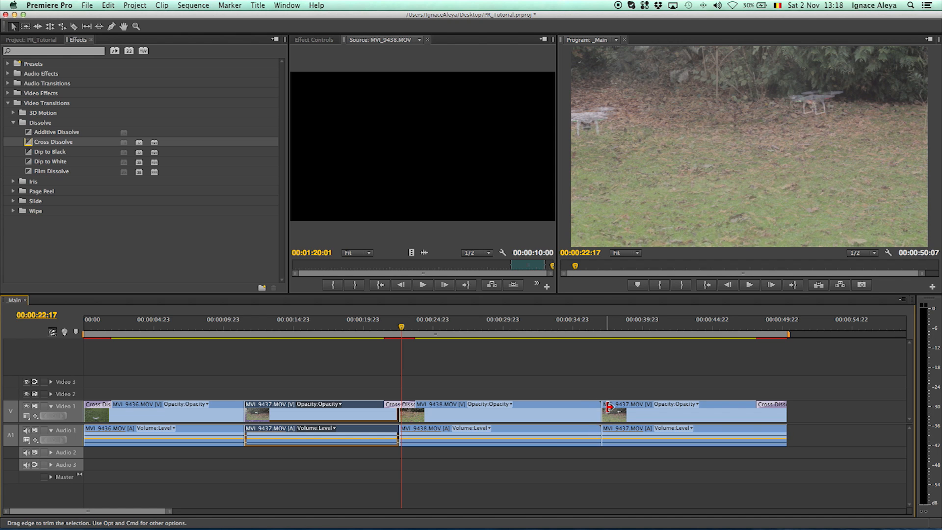
{"action": "mouse_move", "coordinate": [595, 412]}
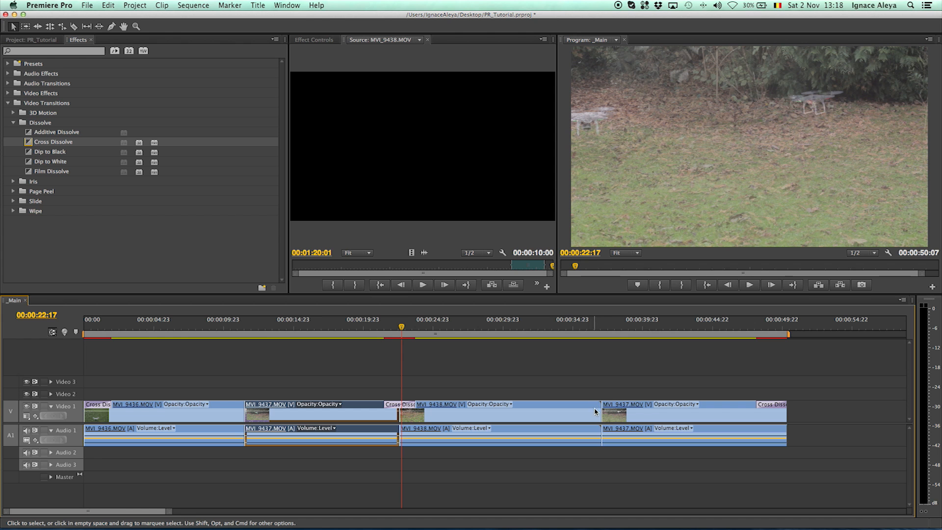
{"action": "mouse_move", "coordinate": [597, 407]}
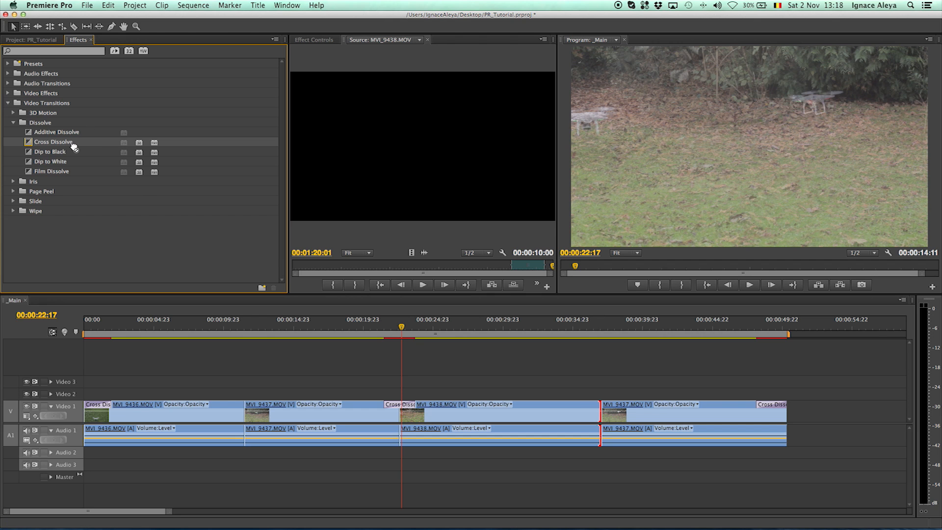
{"action": "mouse_move", "coordinate": [594, 404]}
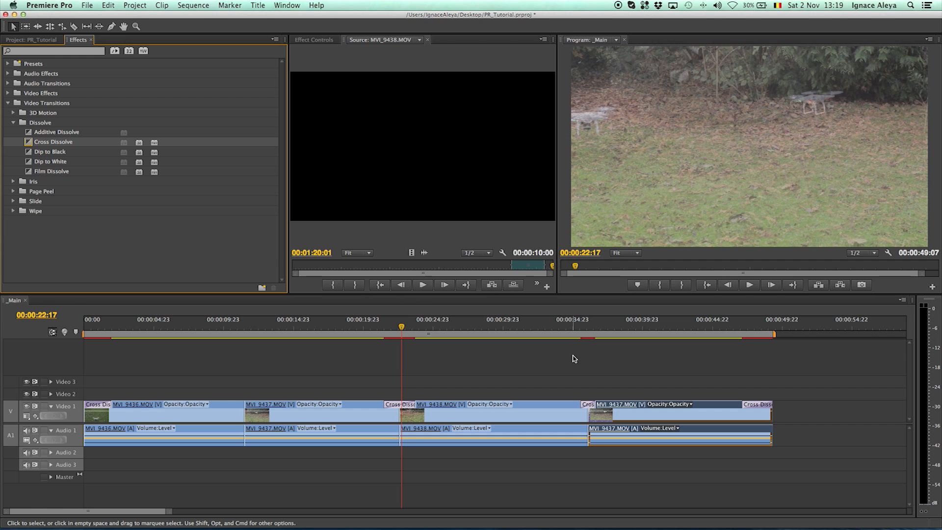
{"action": "mouse_move", "coordinate": [597, 235]}
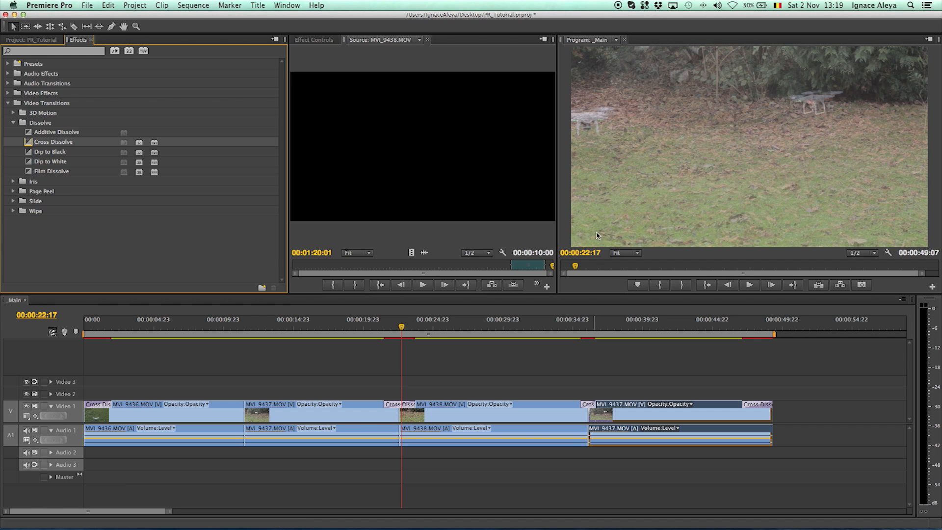